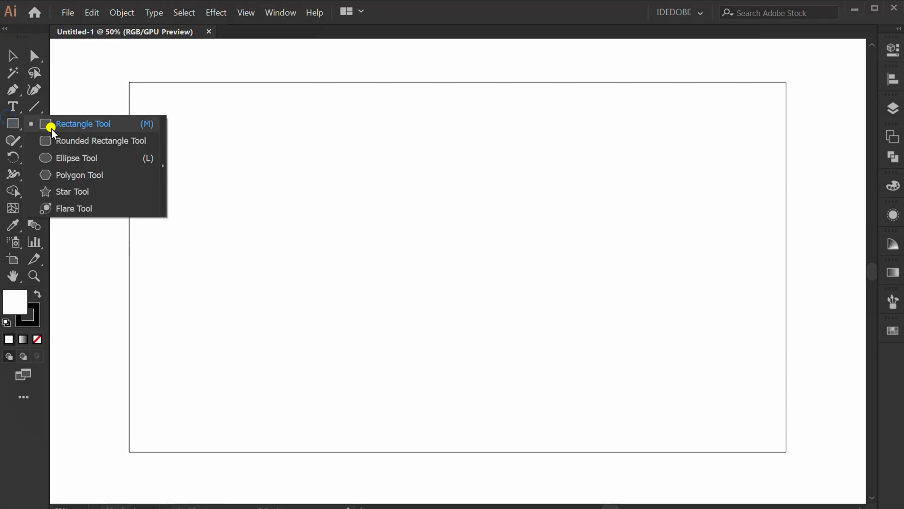
Draw an artboard-sized rectangle filled with cyan lightened to pale teal, with no stroke
left_click(83, 123)
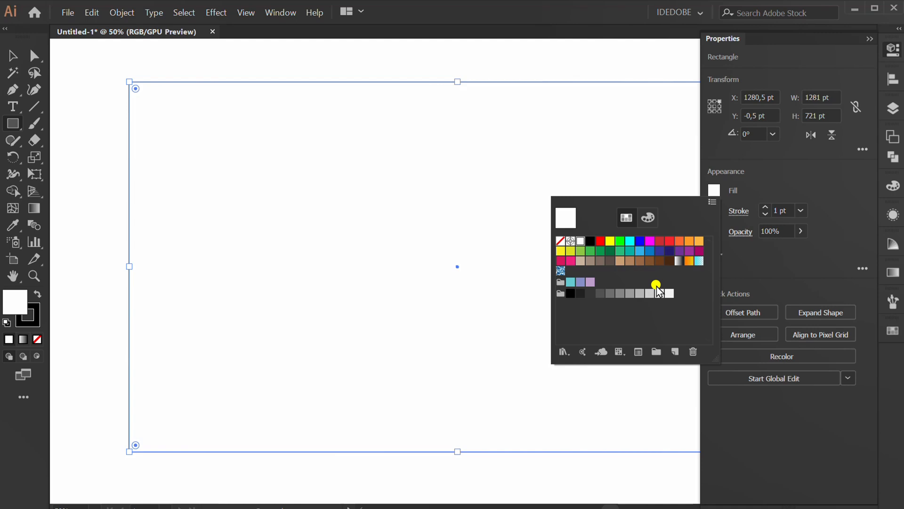
left_click(630, 242)
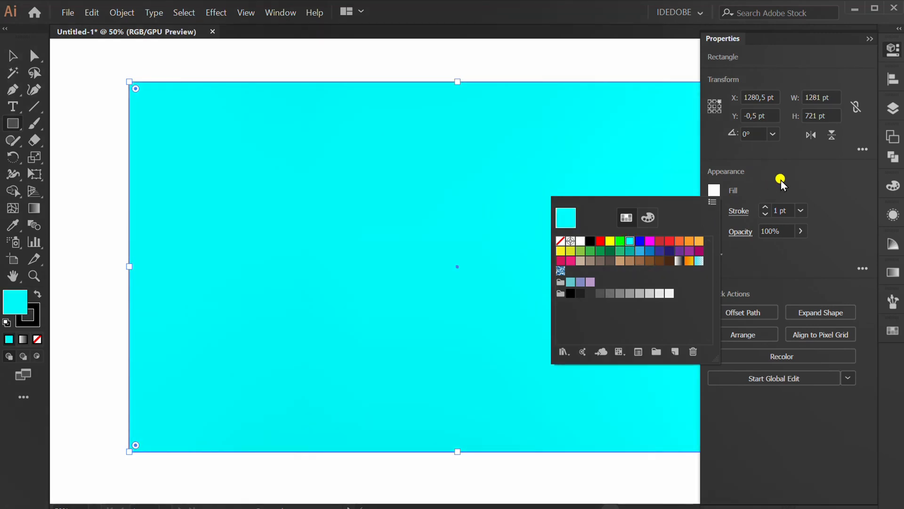
left_click(781, 356)
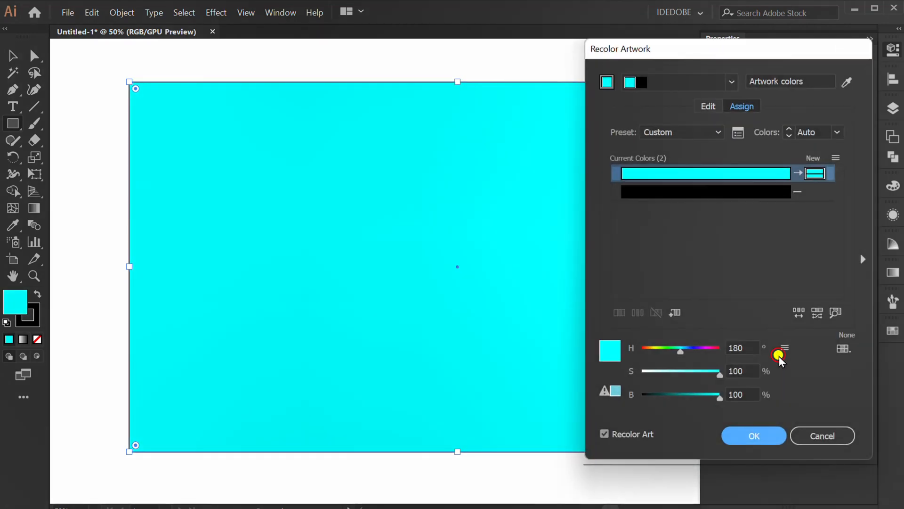
left_click_drag(720, 371, 707, 371)
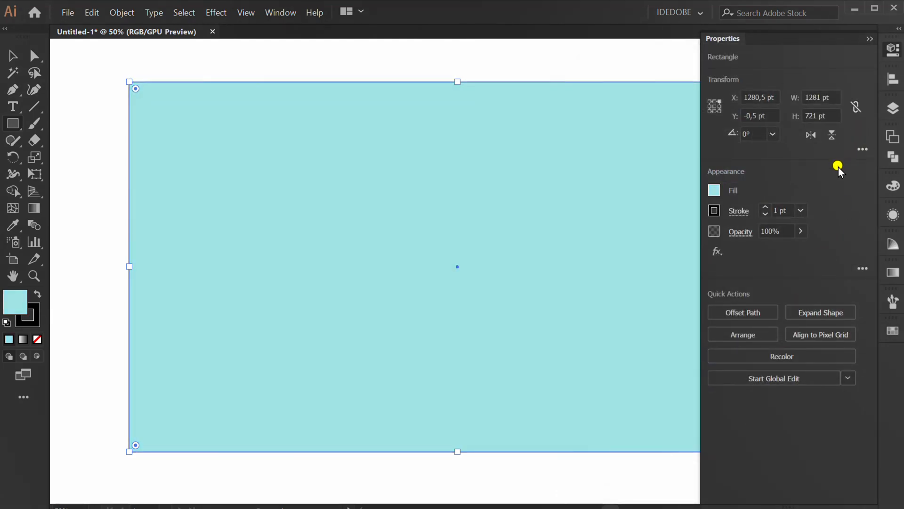
left_click(714, 210)
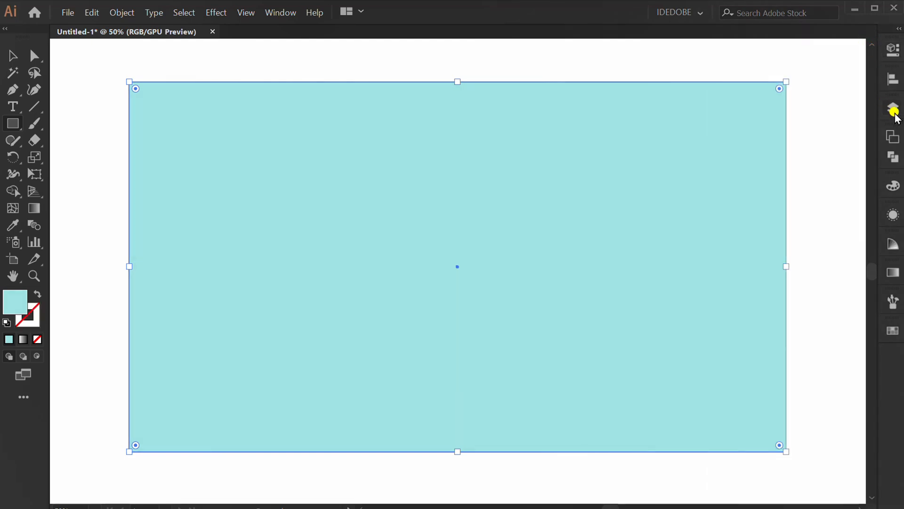
Lock the background layer and convert two centre-crossing lines into guides with Ctrl+5
left_click(892, 110)
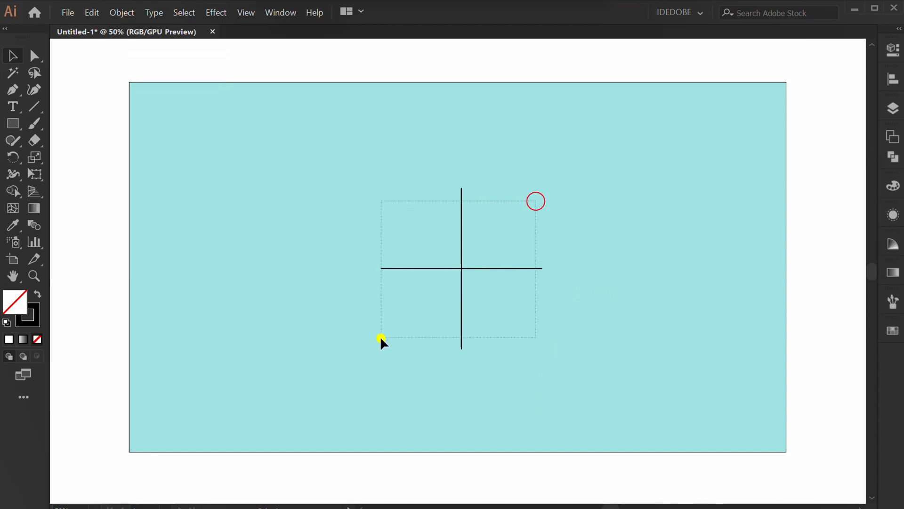
left_click(752, 103)
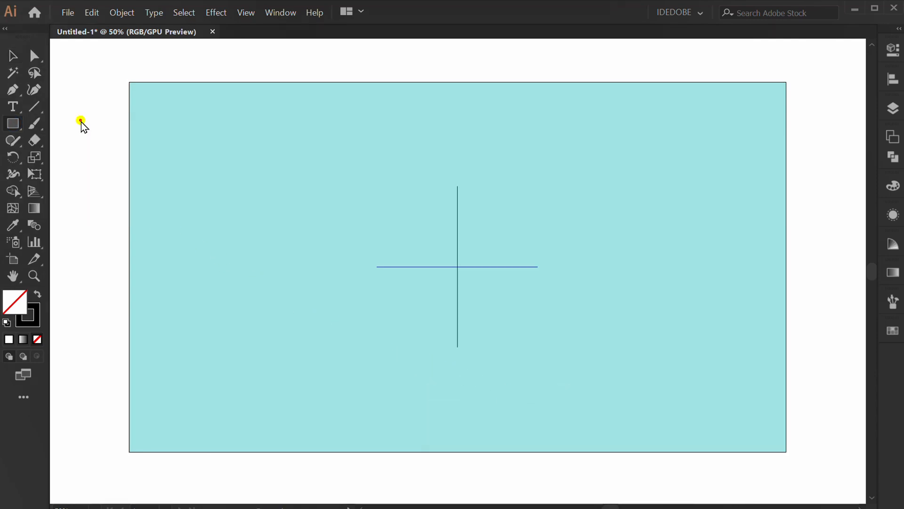
Create a square, centre it horizontally on the vertical guide, and rotate it 45° into a diamond
key("Tab")
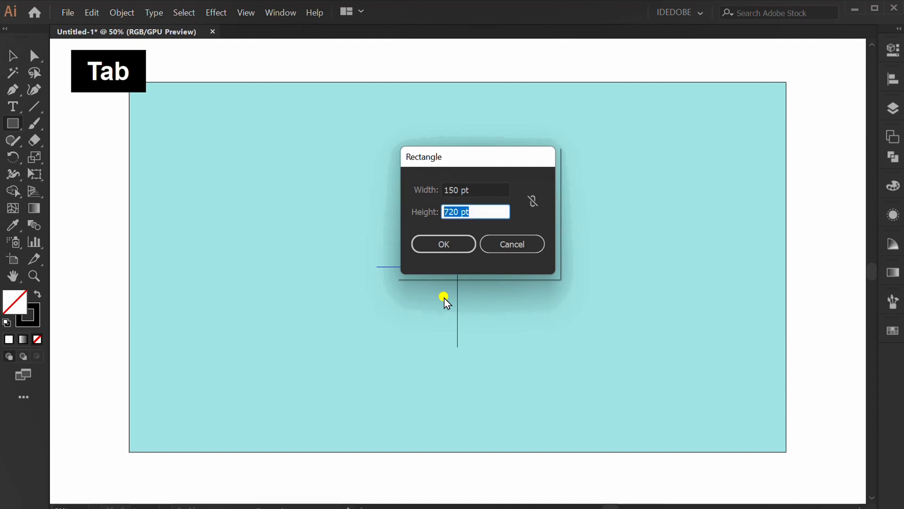
left_click(442, 244)
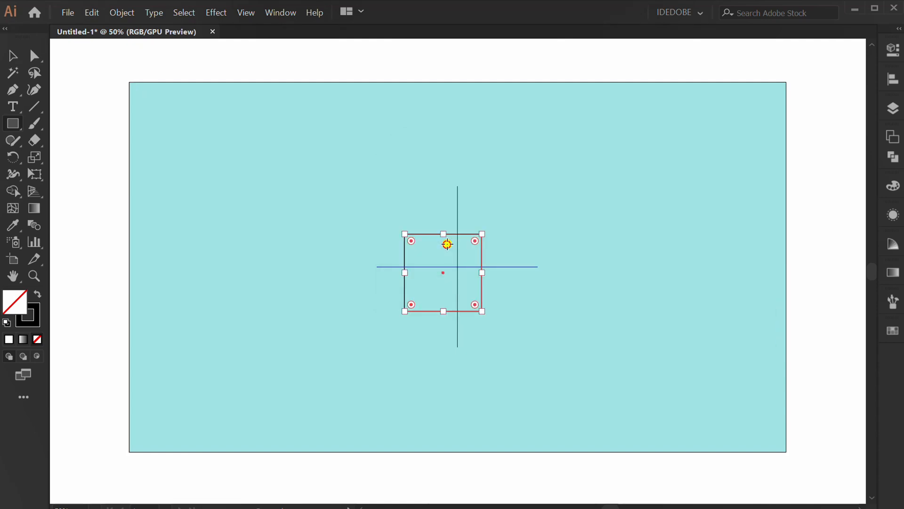
left_click(752, 102)
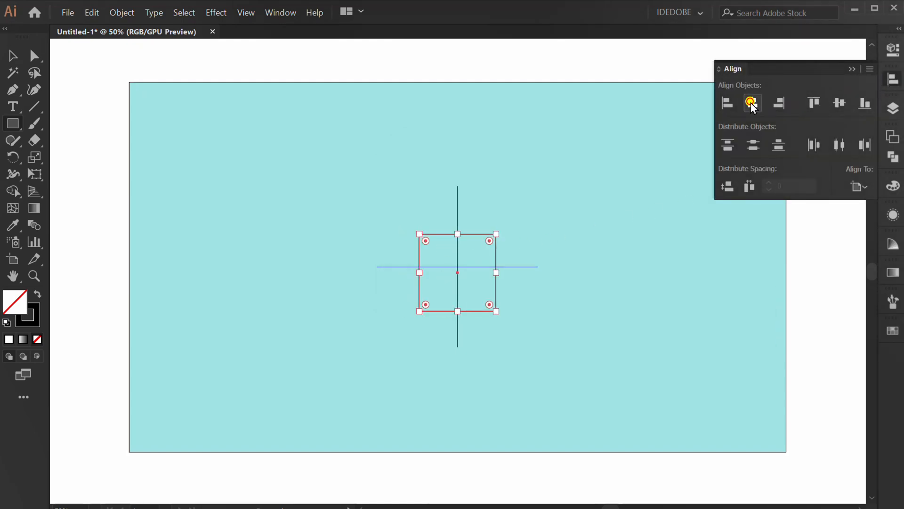
left_click(752, 103)
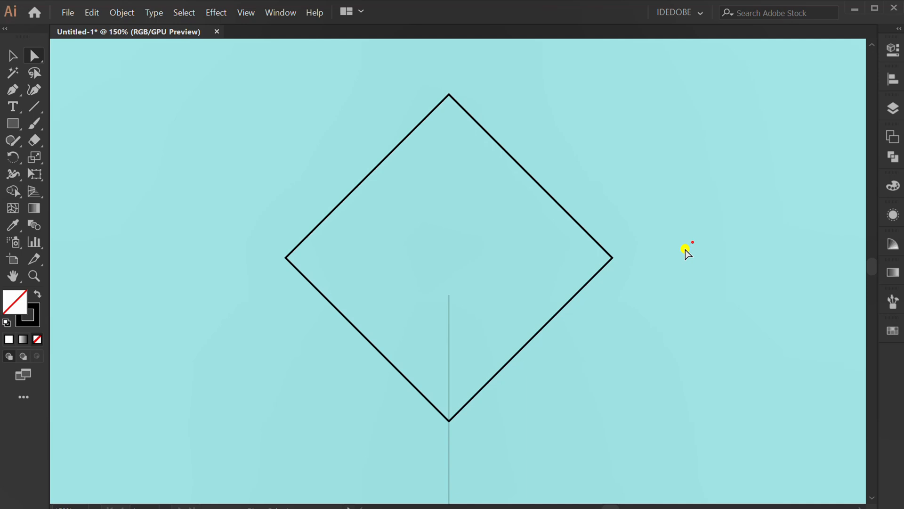
Round the diamond's side corners into a leaf, then repeat copies rotated 30° around the guide centre
left_click_drag(686, 251, 416, 259)
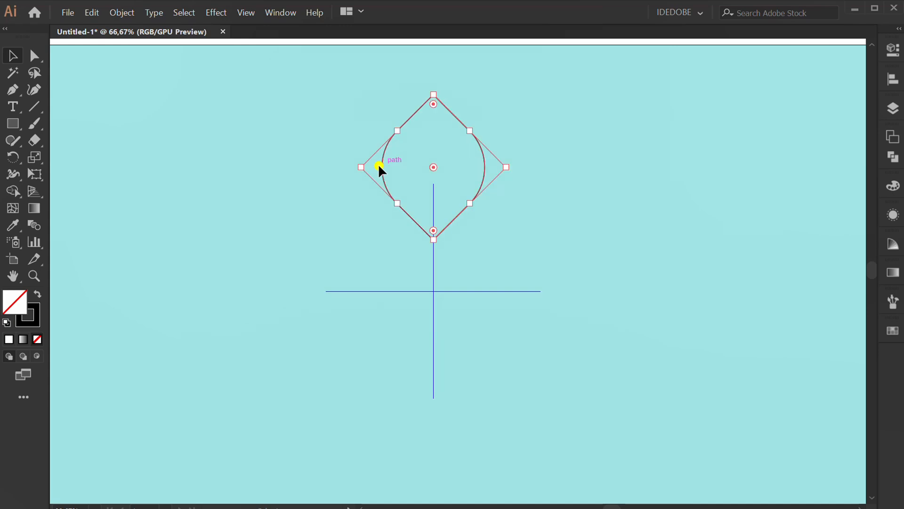
key("alt")
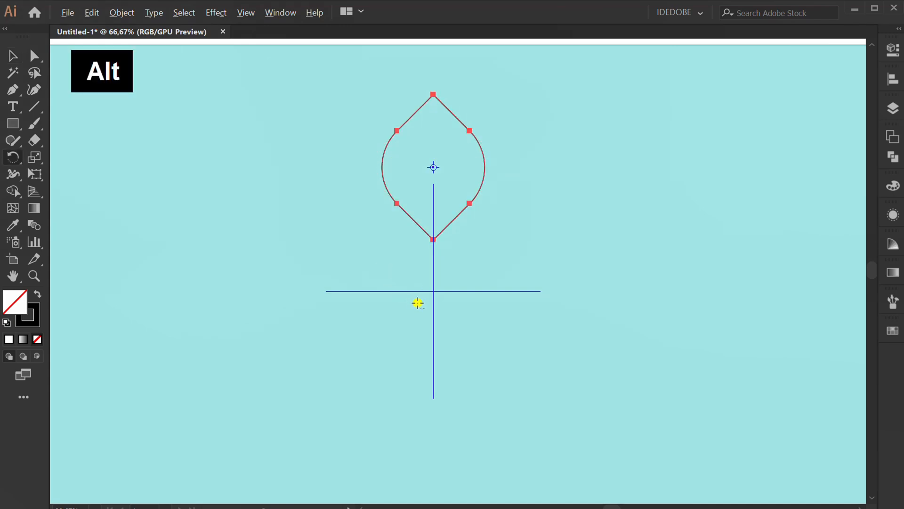
left_click(433, 291)
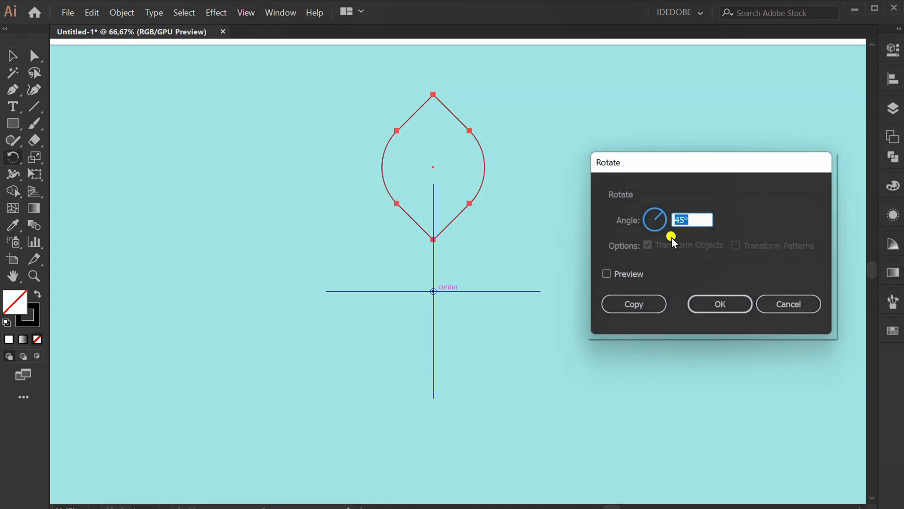
type("30")
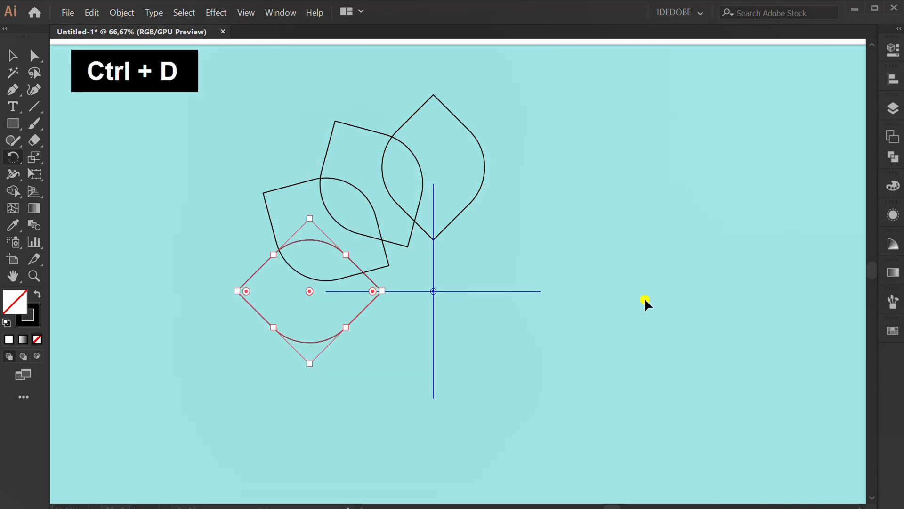
key("Ctrl+D")
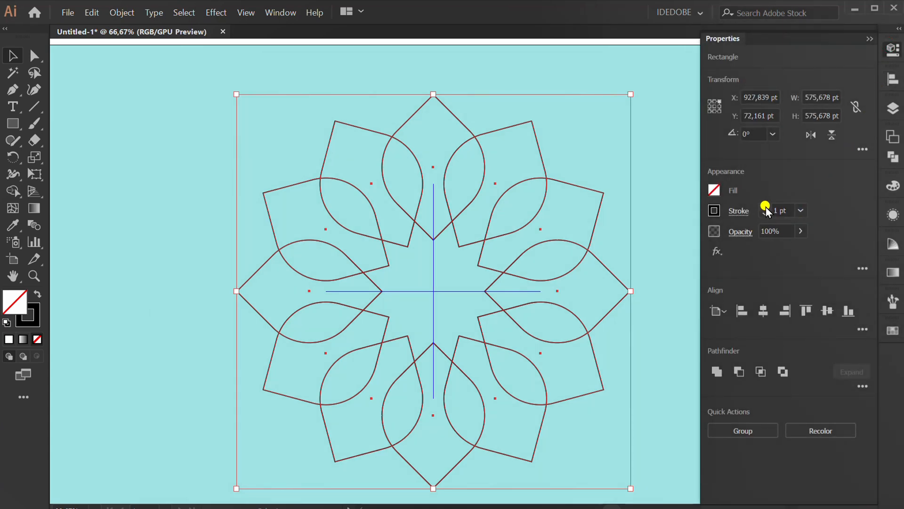
Set all leaf outlines to a white stroke and raise the weight to 20 pt
left_click(714, 210)
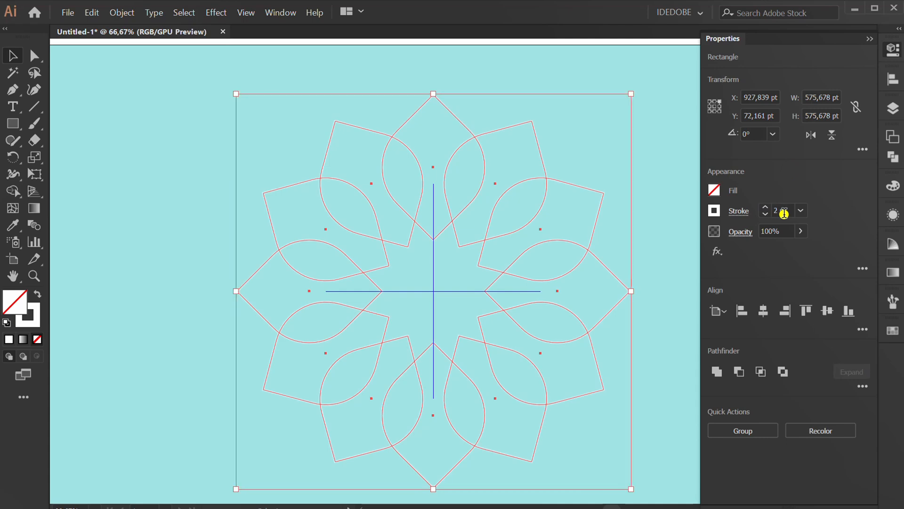
type("12")
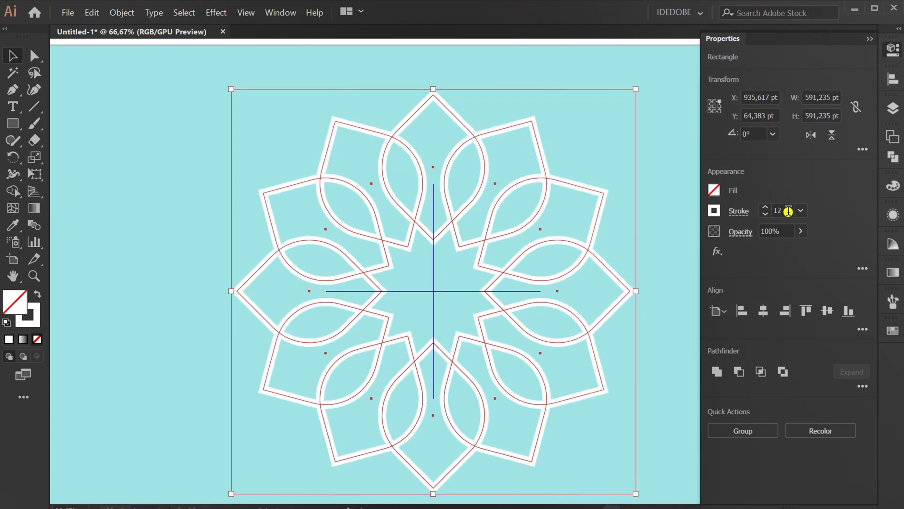
left_click(765, 208)
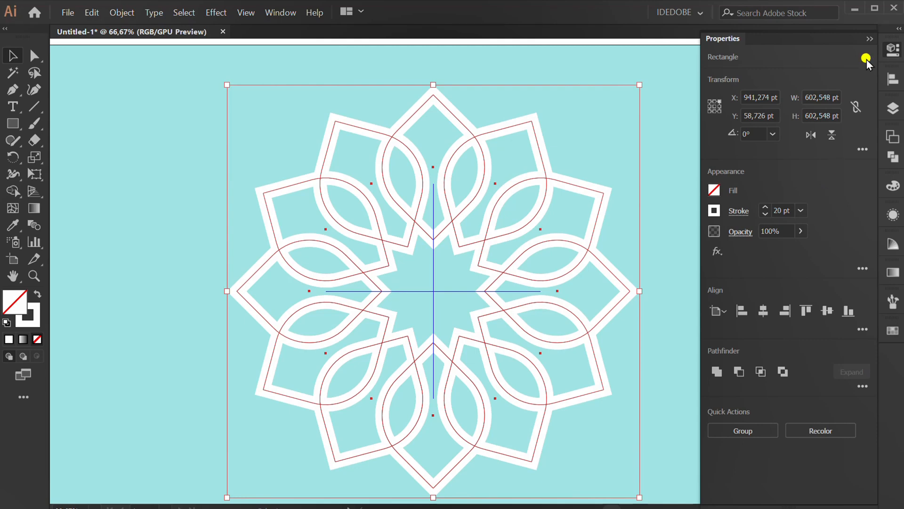
Expand the white strokes to fills, Unite them in Pathfinder, and deselect
left_click(121, 13)
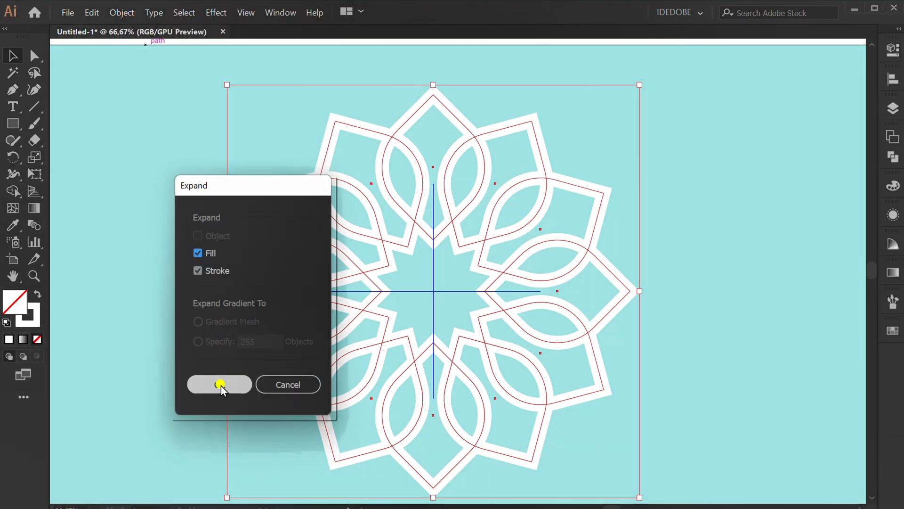
left_click(219, 384)
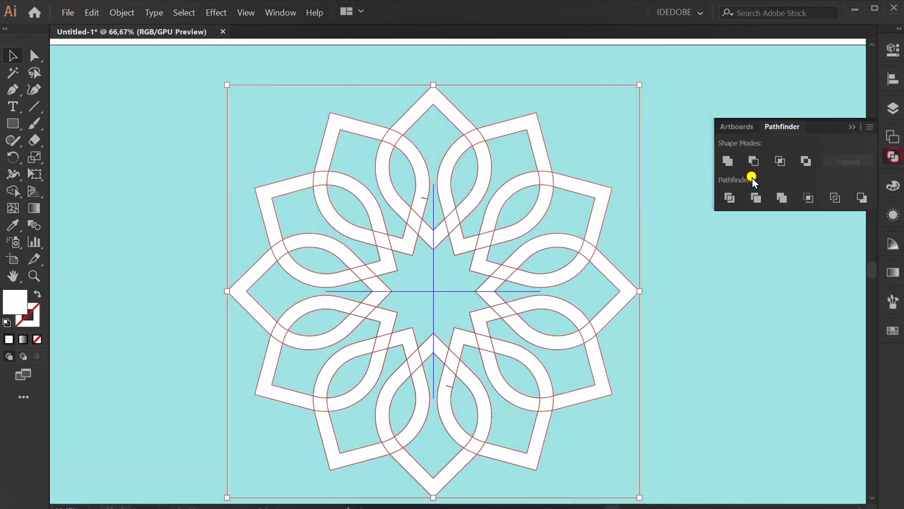
left_click(727, 161)
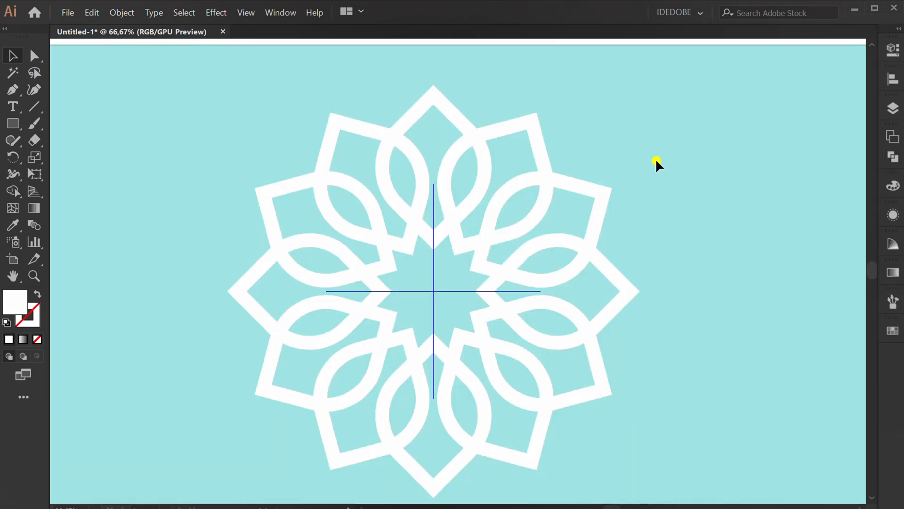
left_click(217, 12)
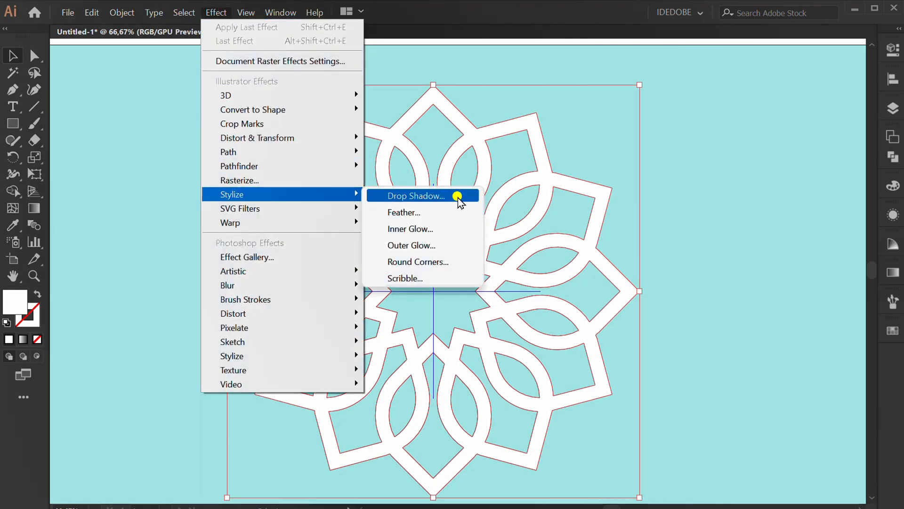
Apply an Effect > Stylize > Drop Shadow at 20% opacity to the mandala
left_click(415, 195)
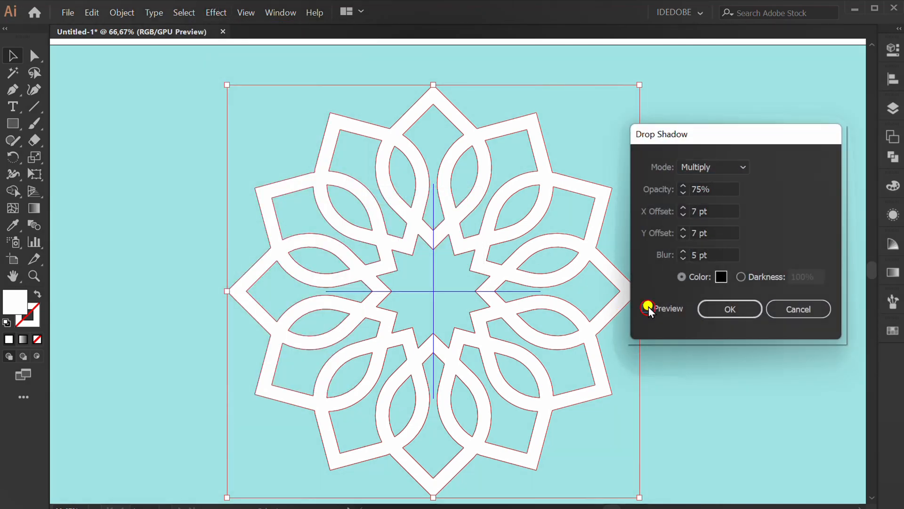
type("20%")
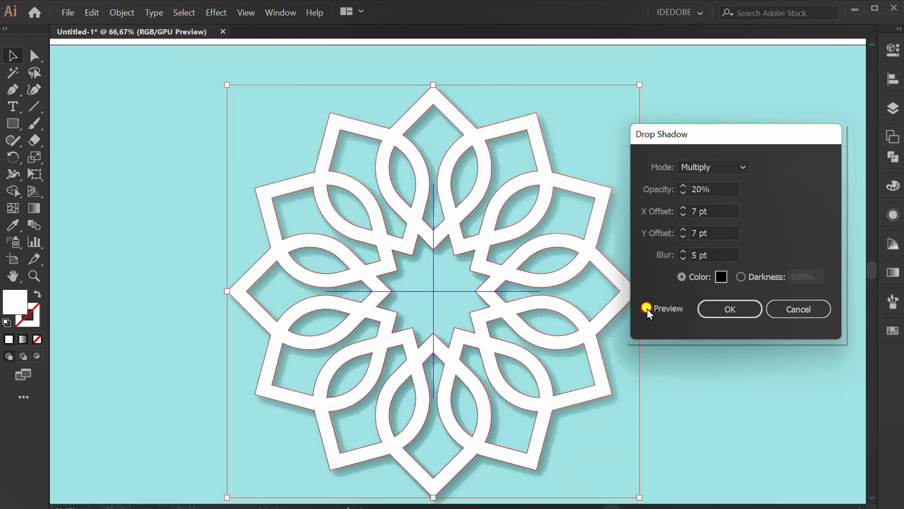
left_click(729, 309)
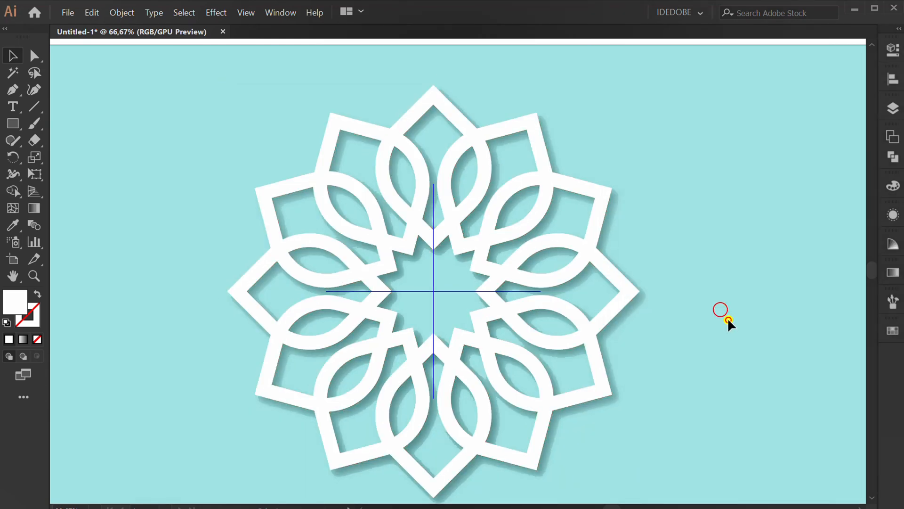
right_click(251, 222)
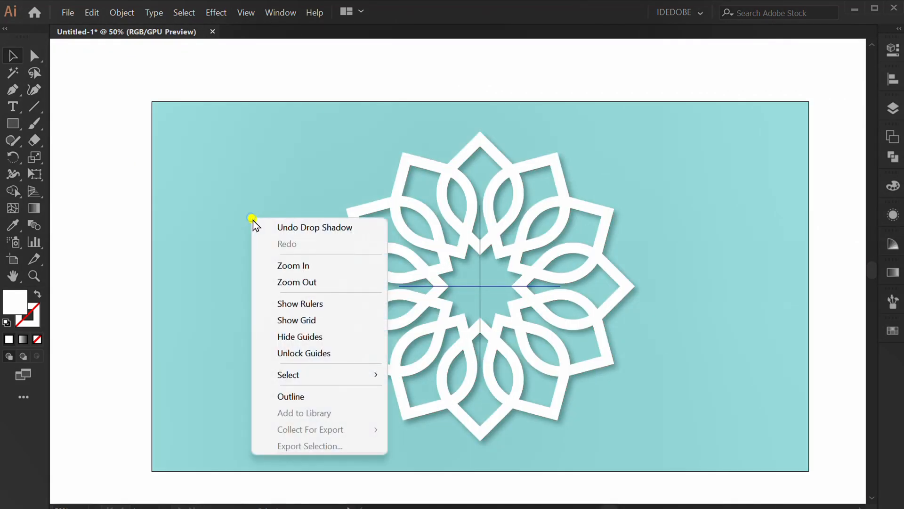